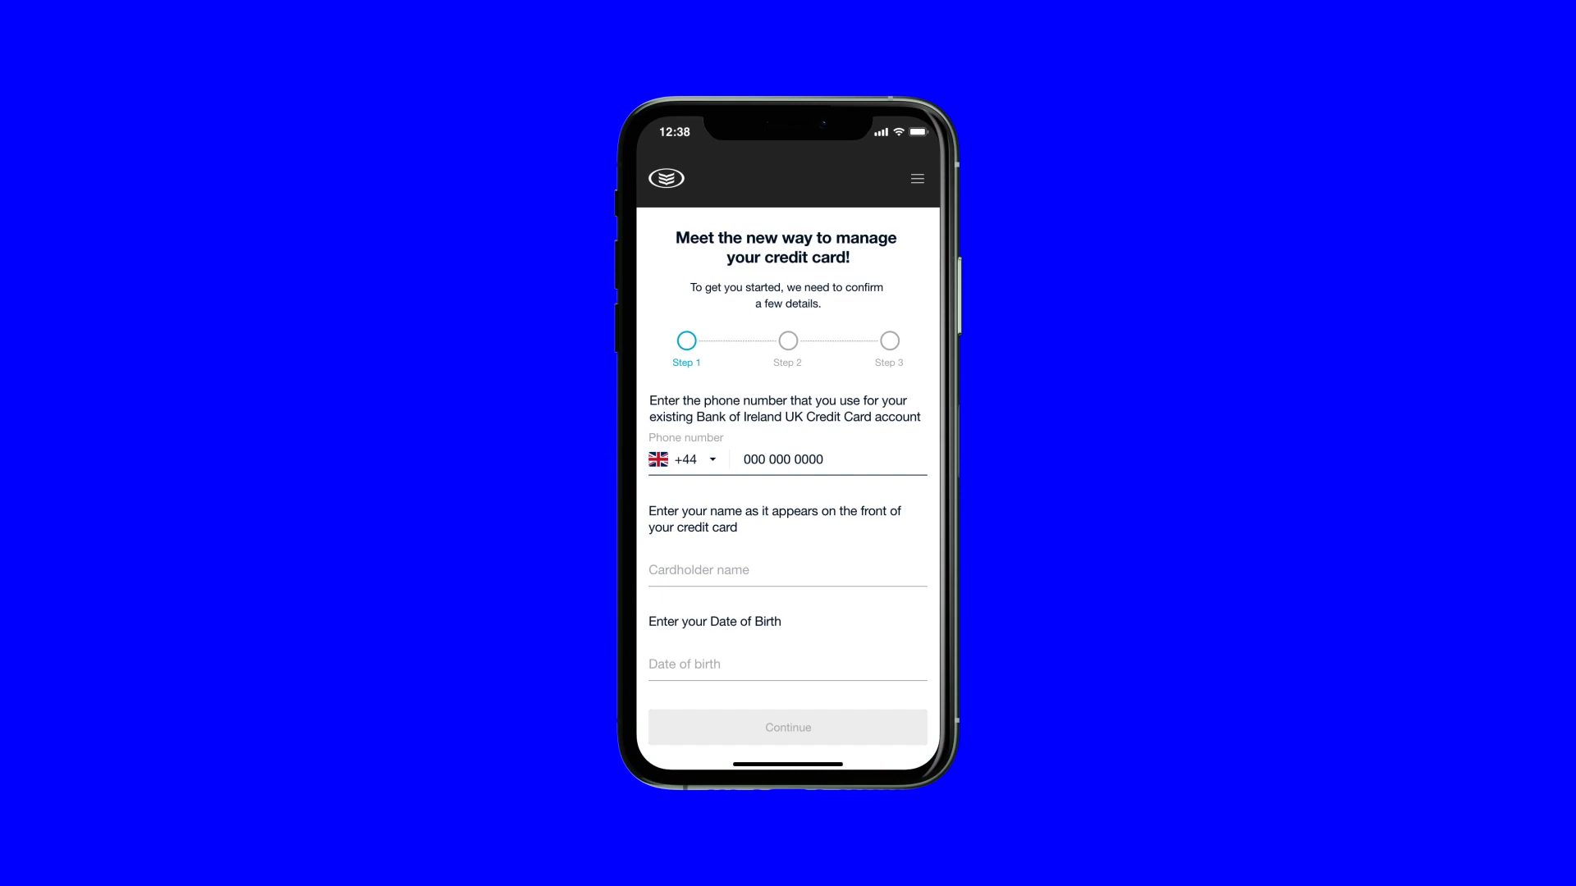
Step: Enter the cardholder name and date of birth, then continue past step 1
{"action": "left_click", "coordinate": [786, 570]}
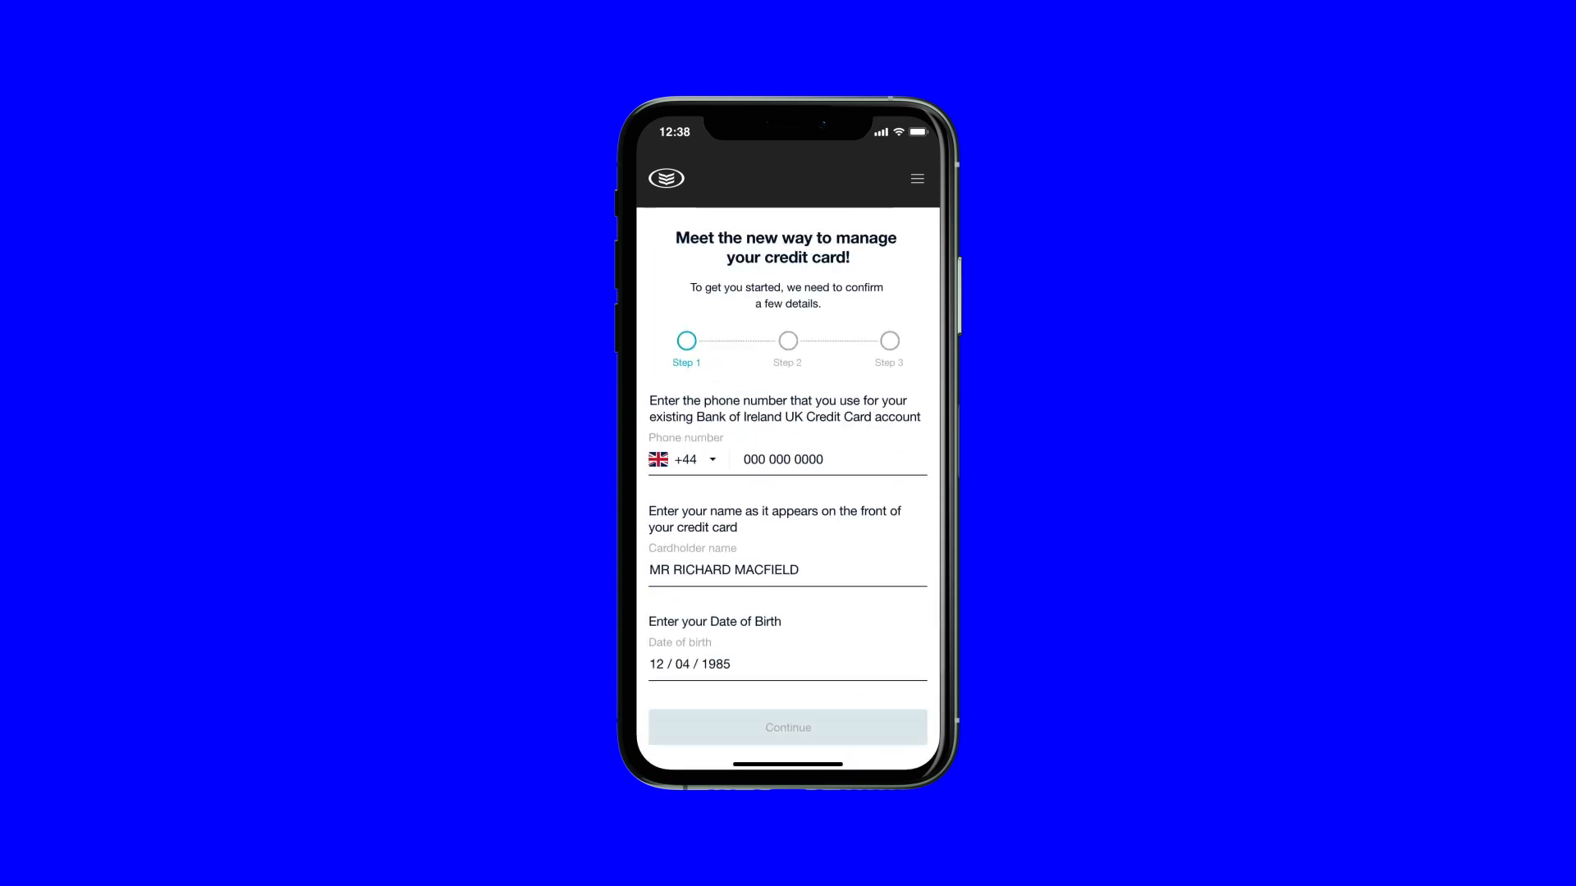
{"action": "left_click", "coordinate": [786, 570]}
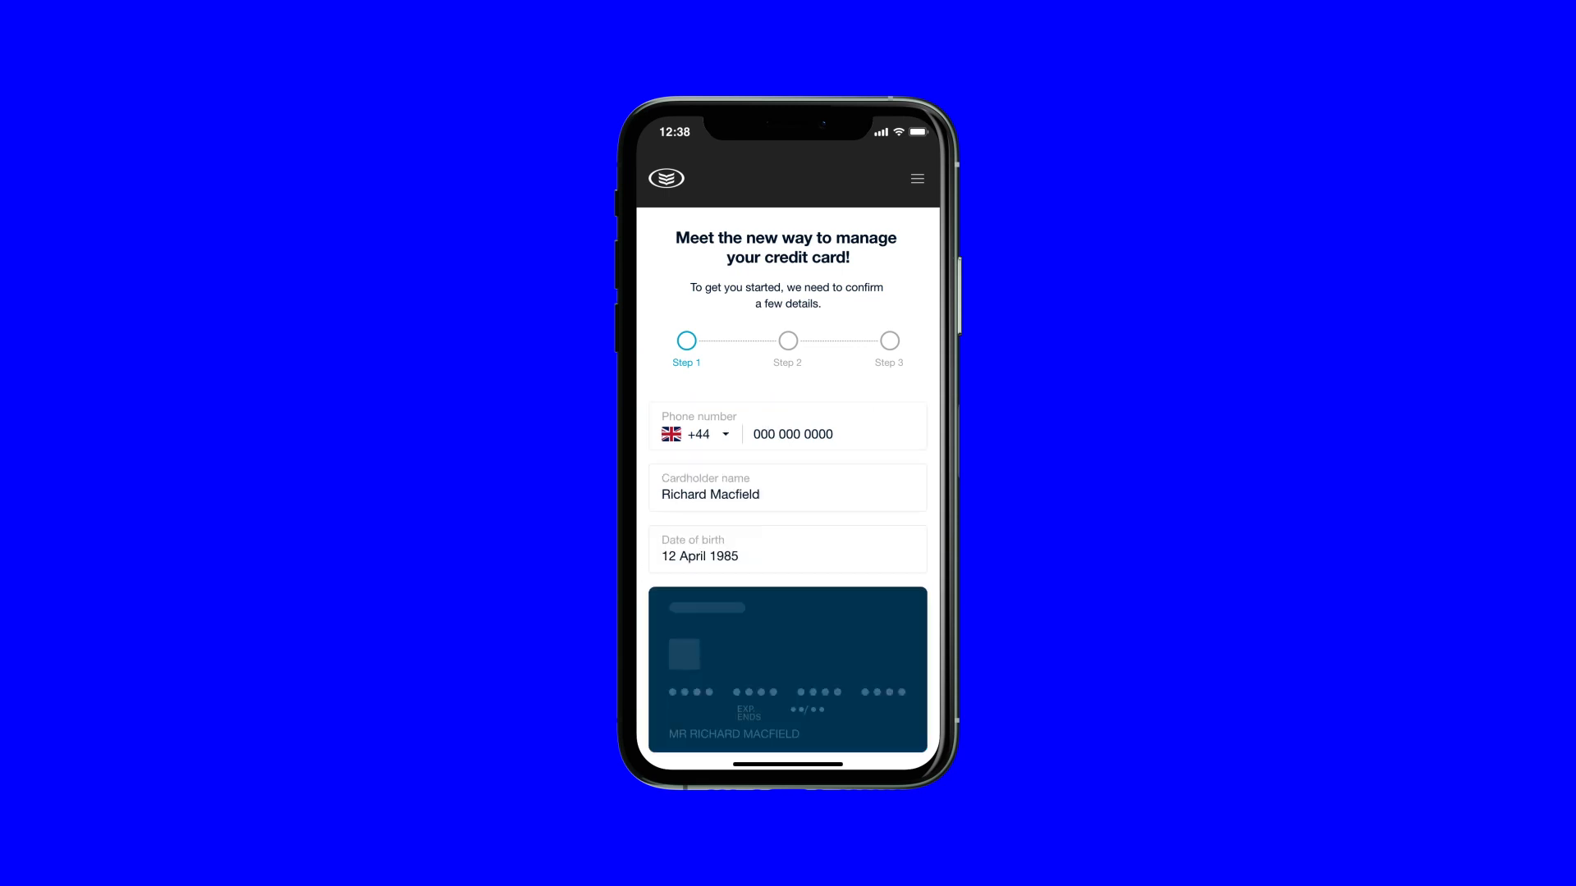
Step: Confirm the card's 3rd, 6th and 15th digits with the expiry date and continue
{"action": "scroll", "scroll_direction": "down", "scroll_amount": 3}
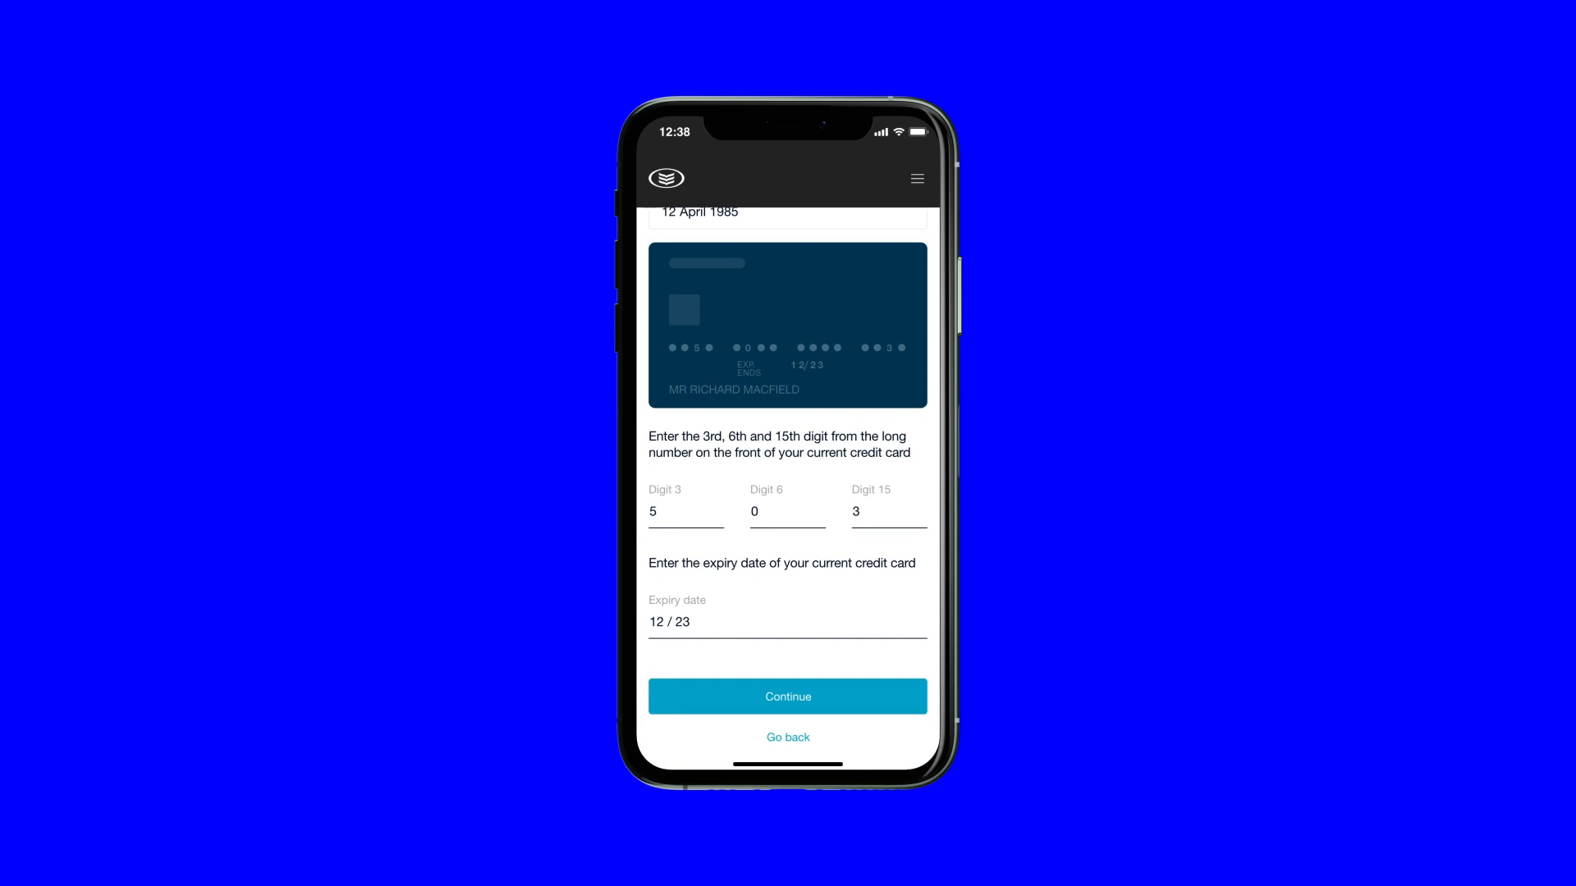
{"action": "left_click", "coordinate": [786, 696]}
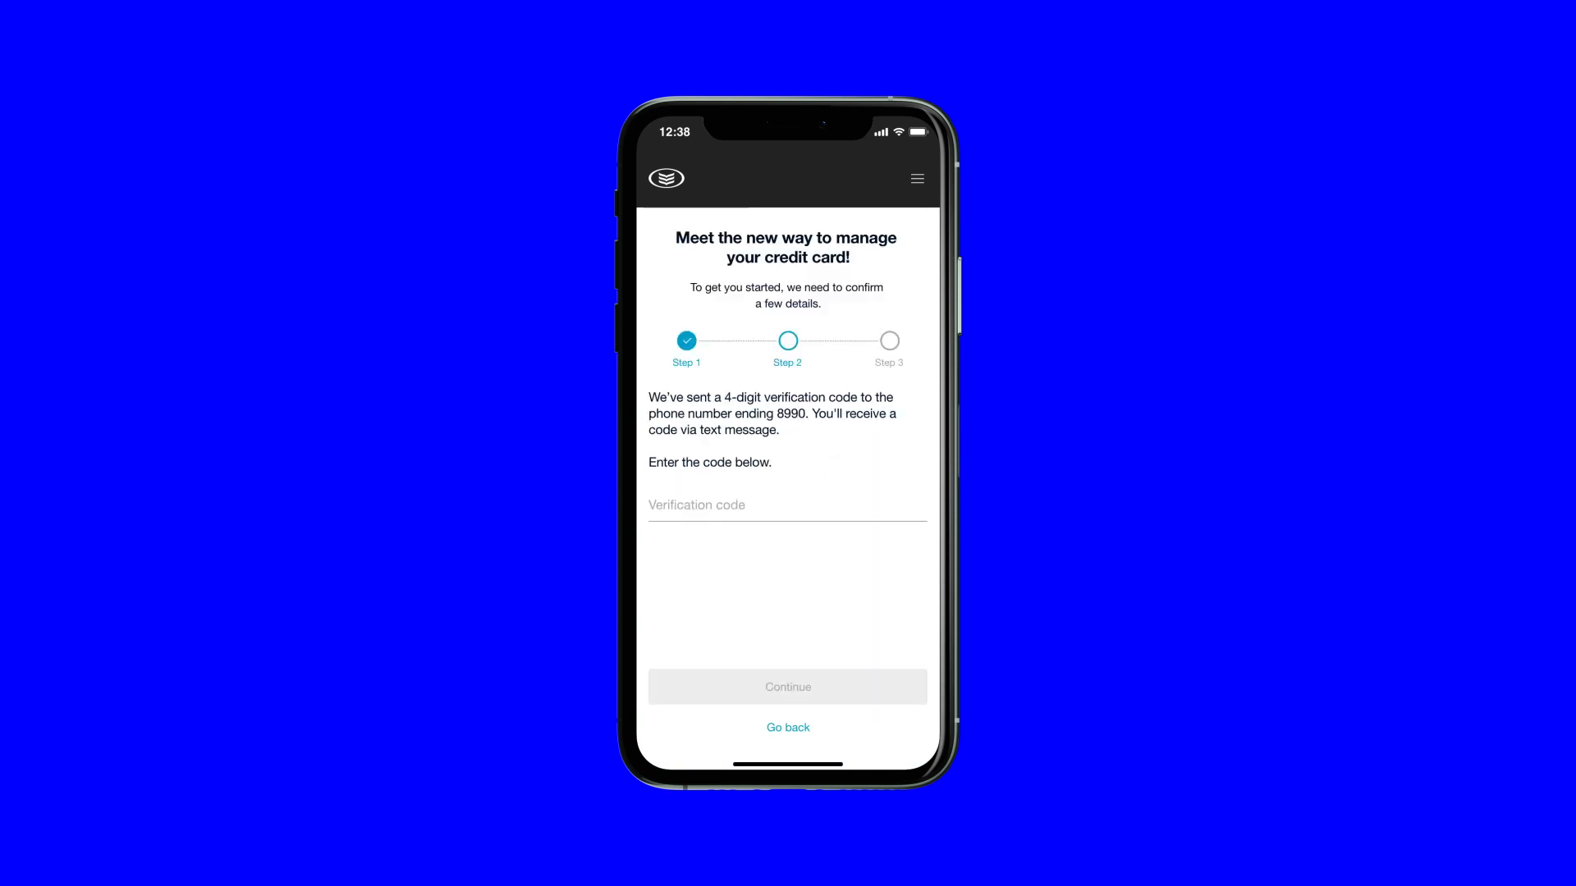
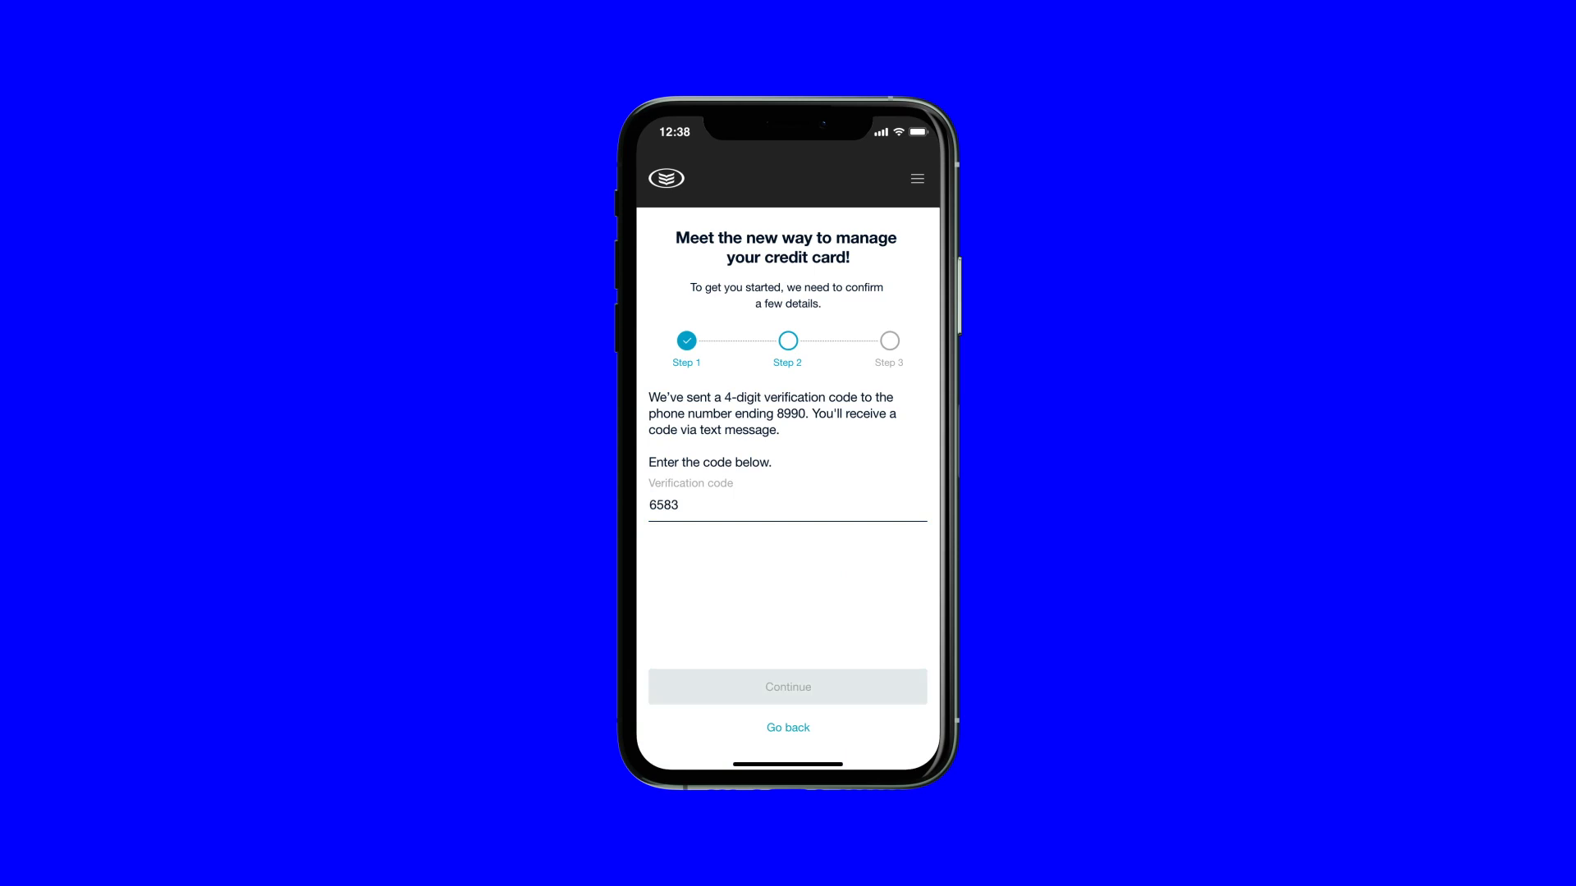
{"action": "left_click", "coordinate": [786, 686]}
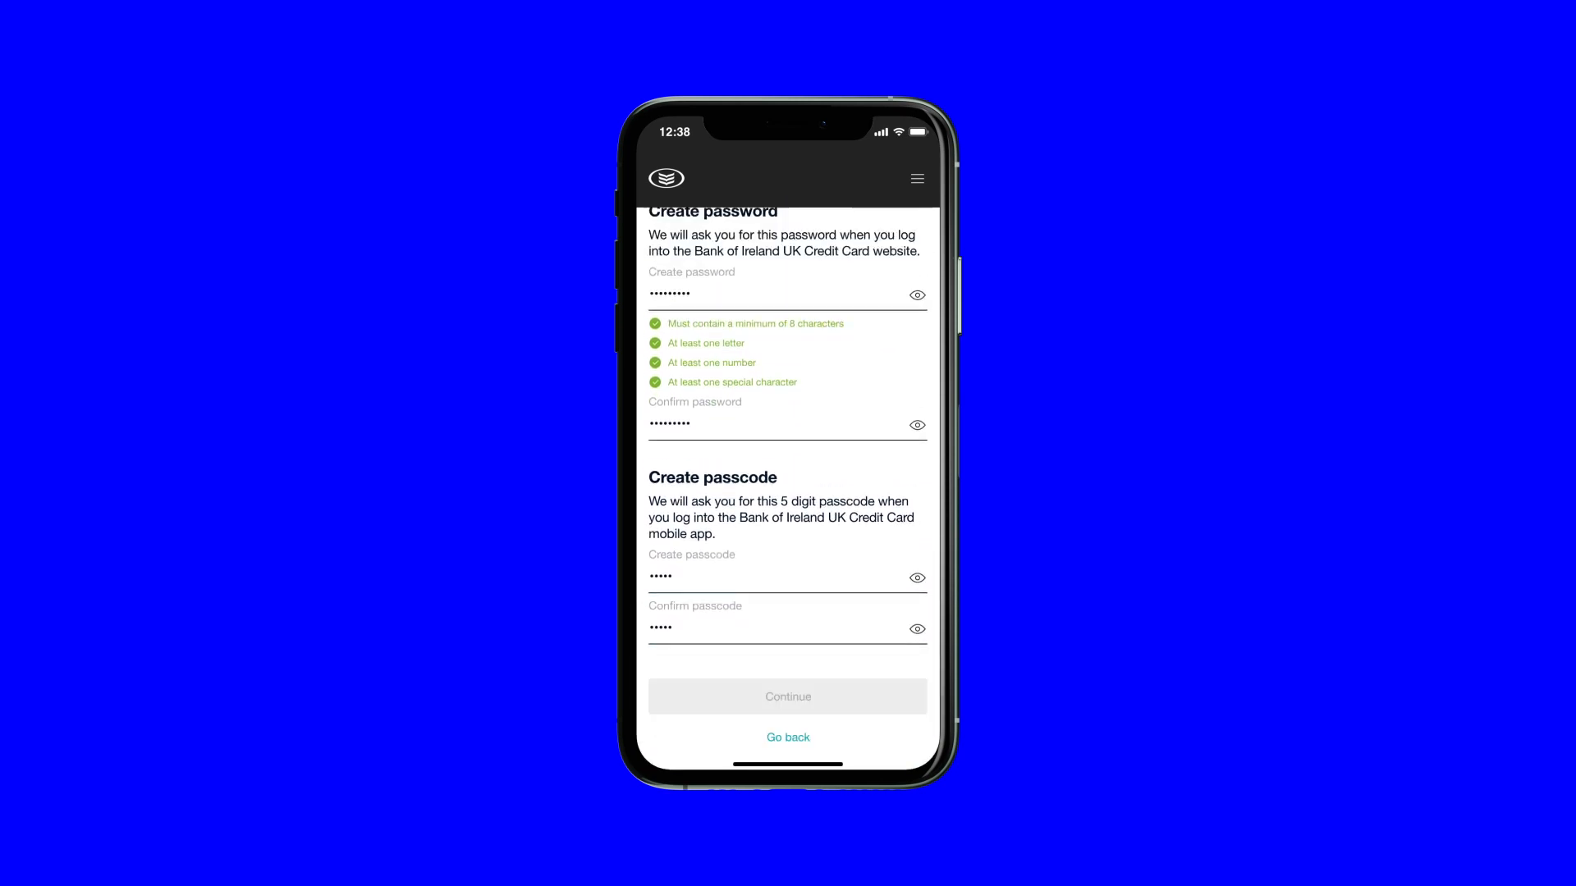
Step: Submit the confirmed website password and 5-digit app passcode
{"action": "left_click", "coordinate": [786, 697]}
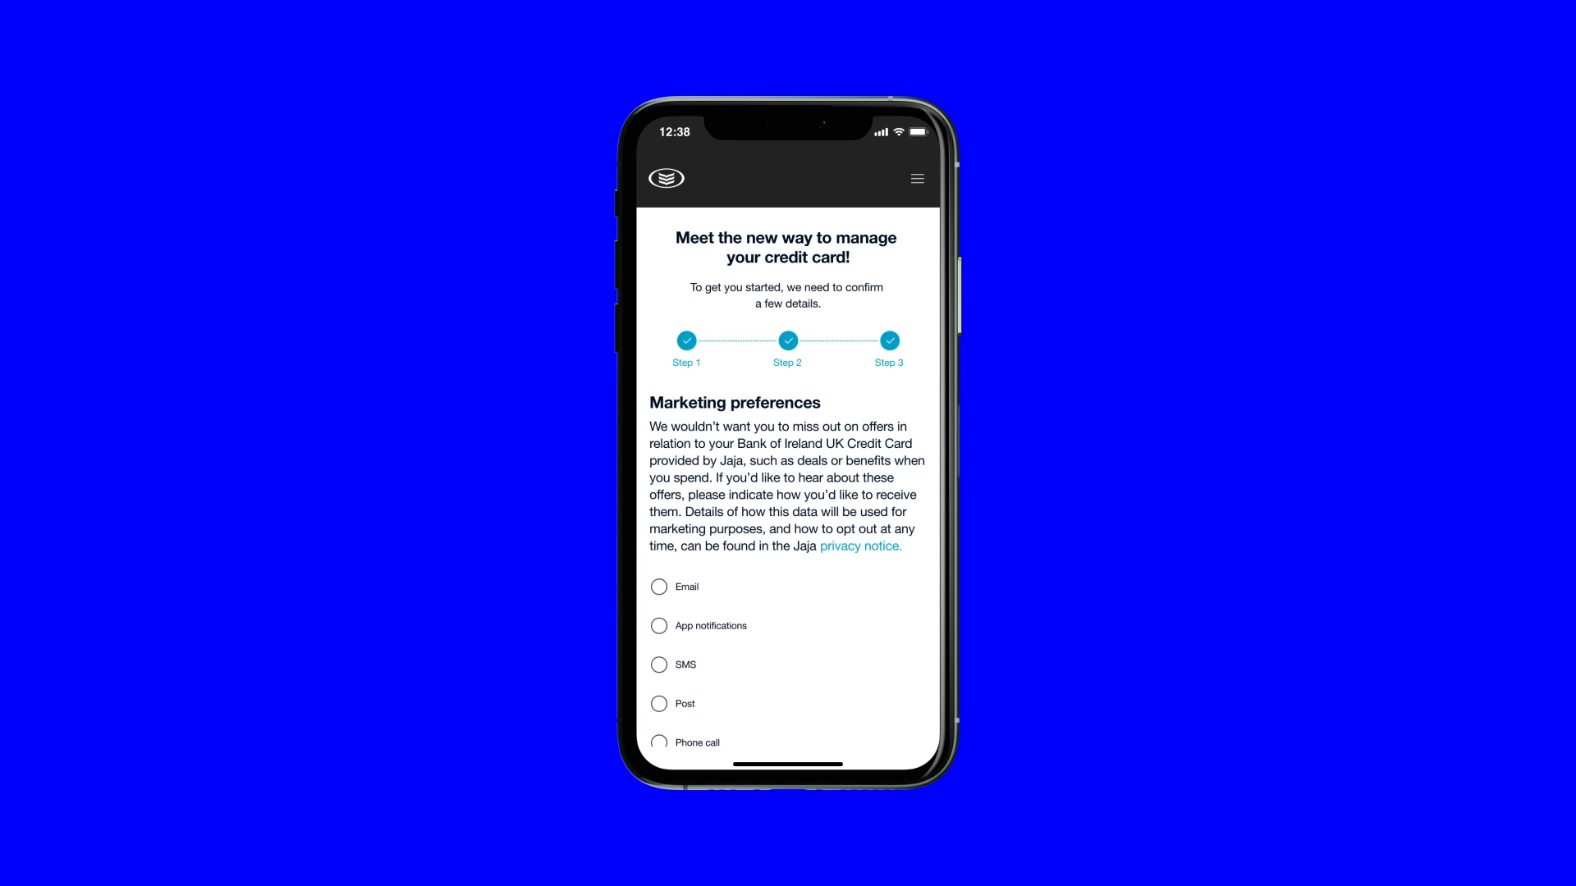
Step: Opt in to marketing offers by Email and Post only
{"action": "left_click", "coordinate": [660, 588]}
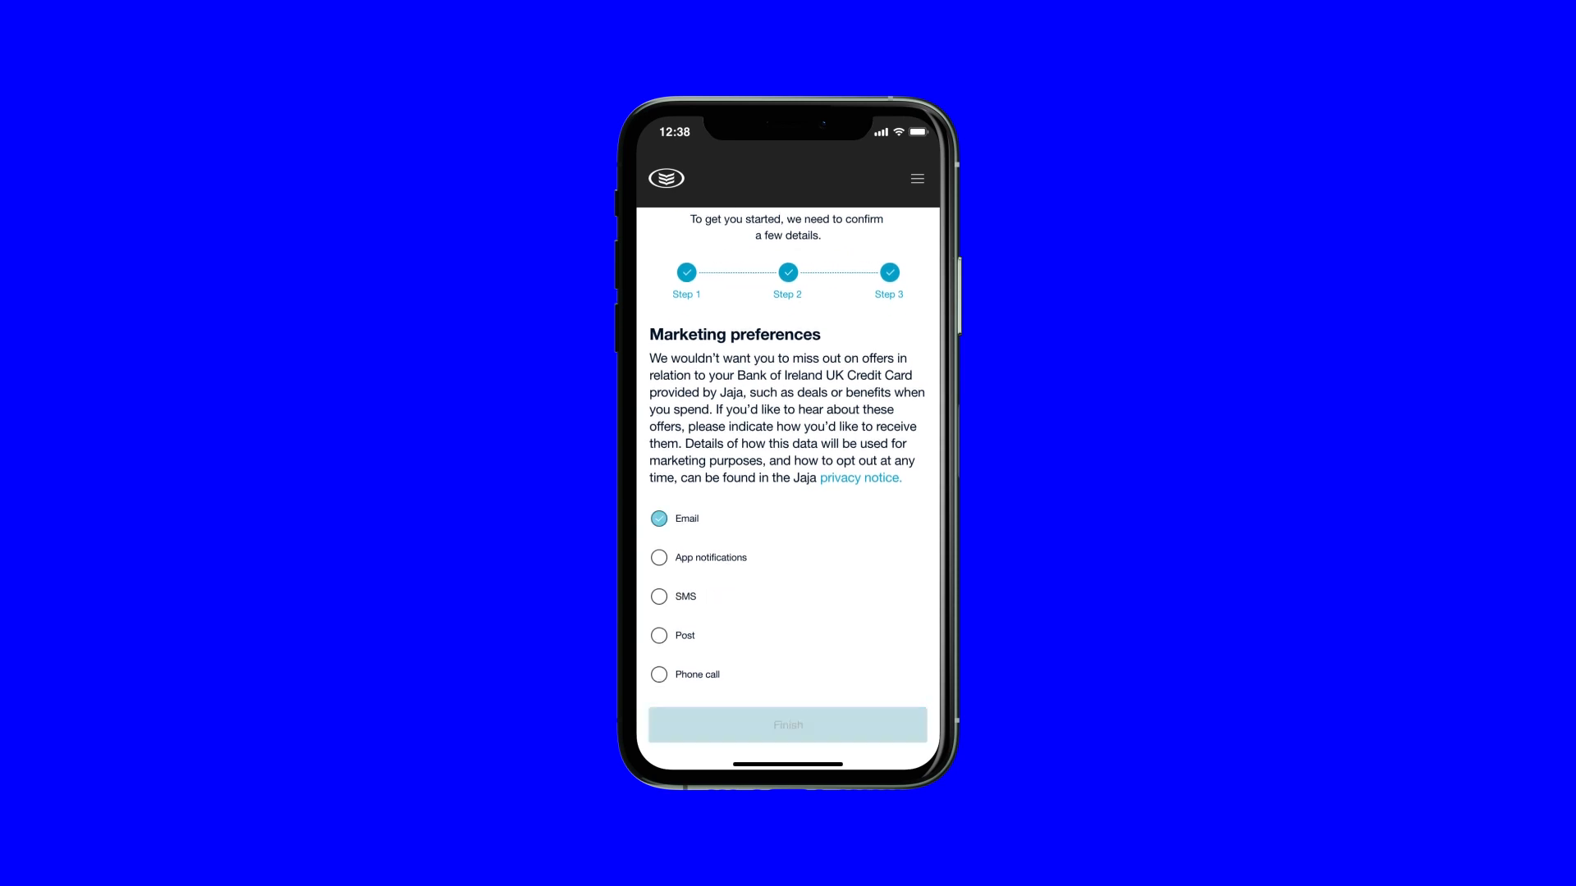
{"action": "left_click", "coordinate": [660, 636]}
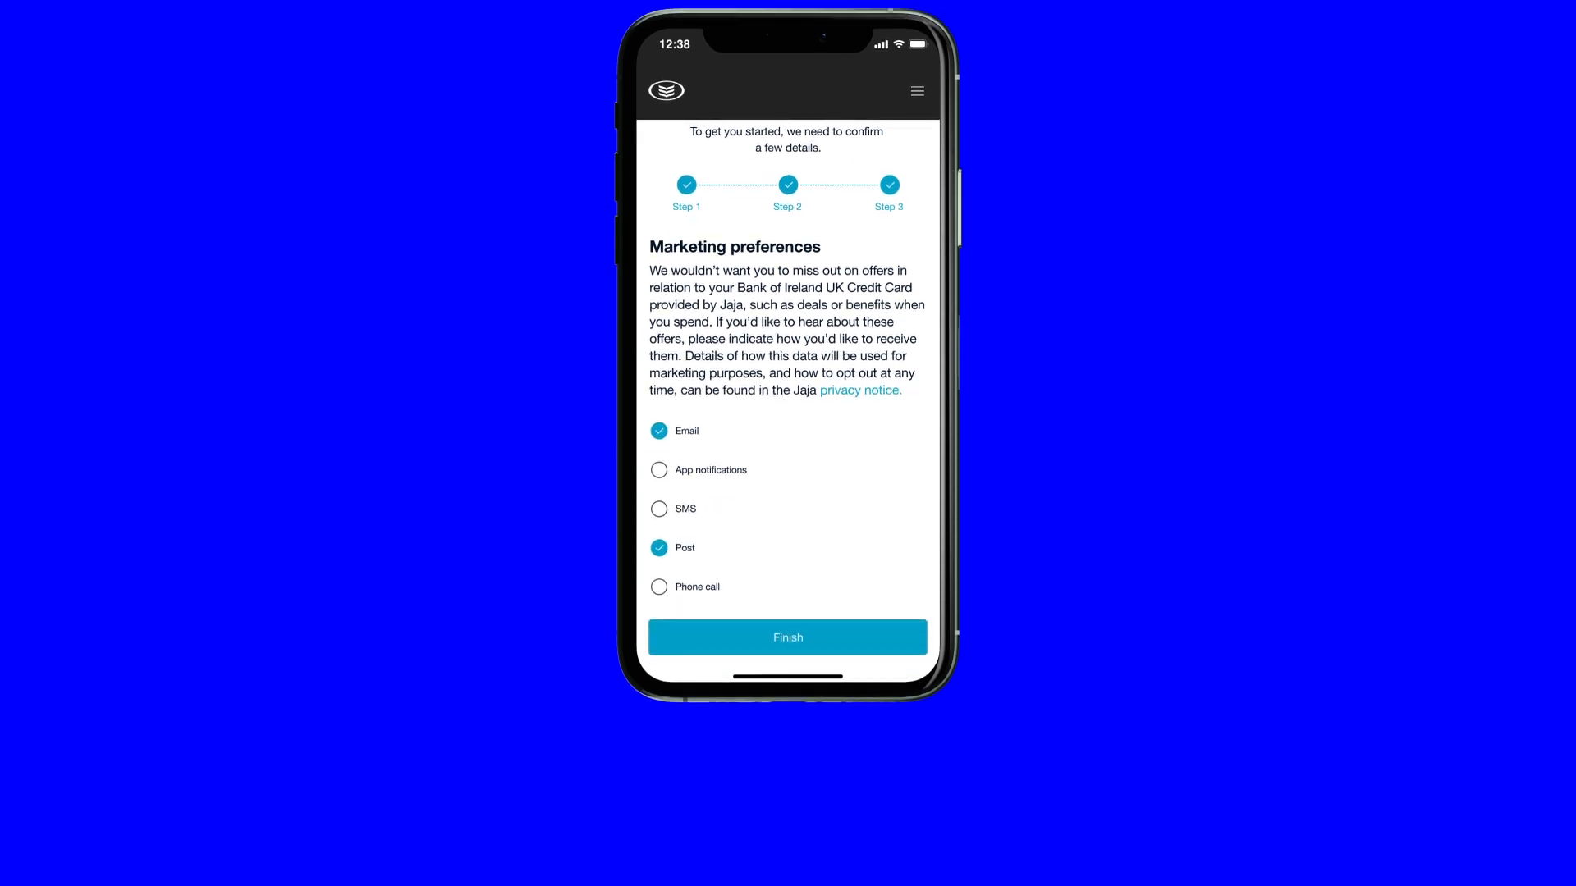